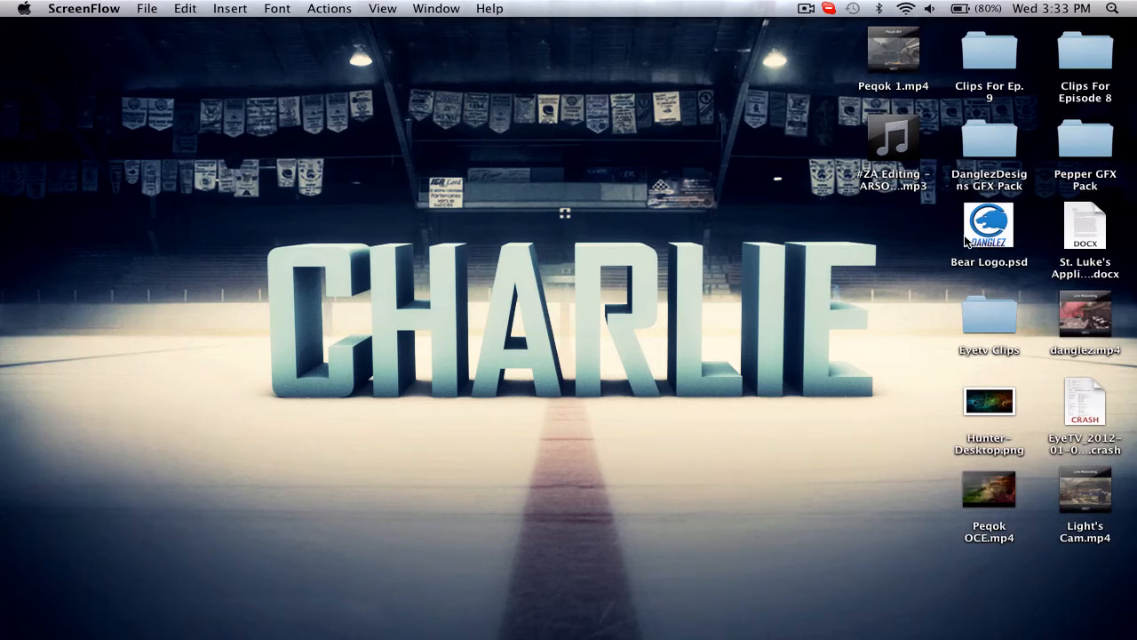
- Open Bear Logo.psd in Photoshop and select Layer 1 holding the bear logo
click(989, 224)
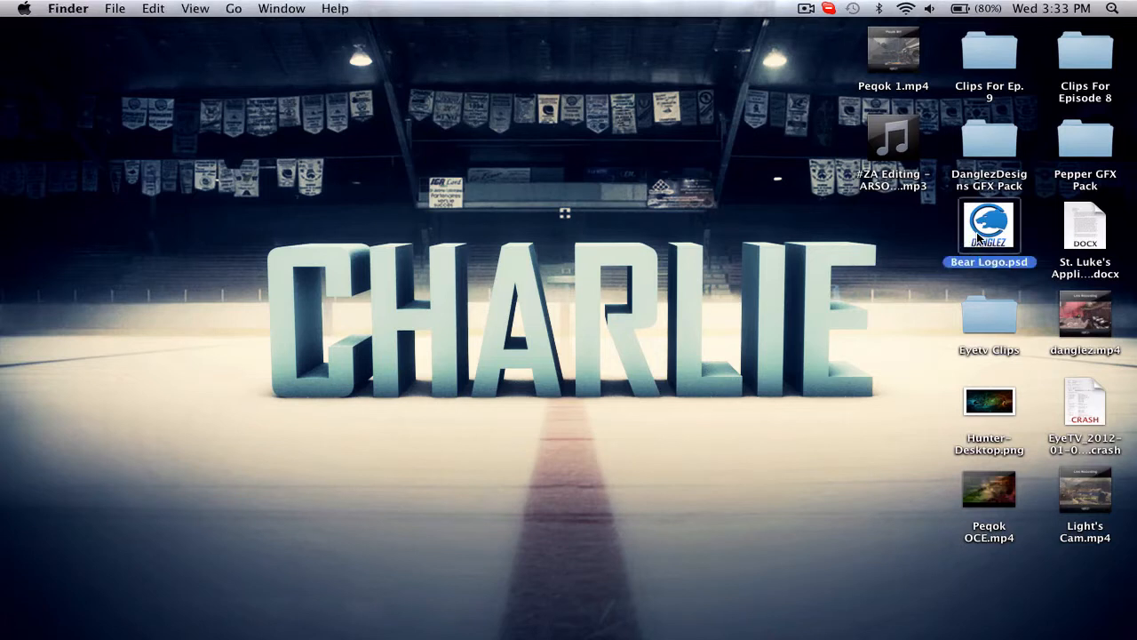
mouse_move(453, 524)
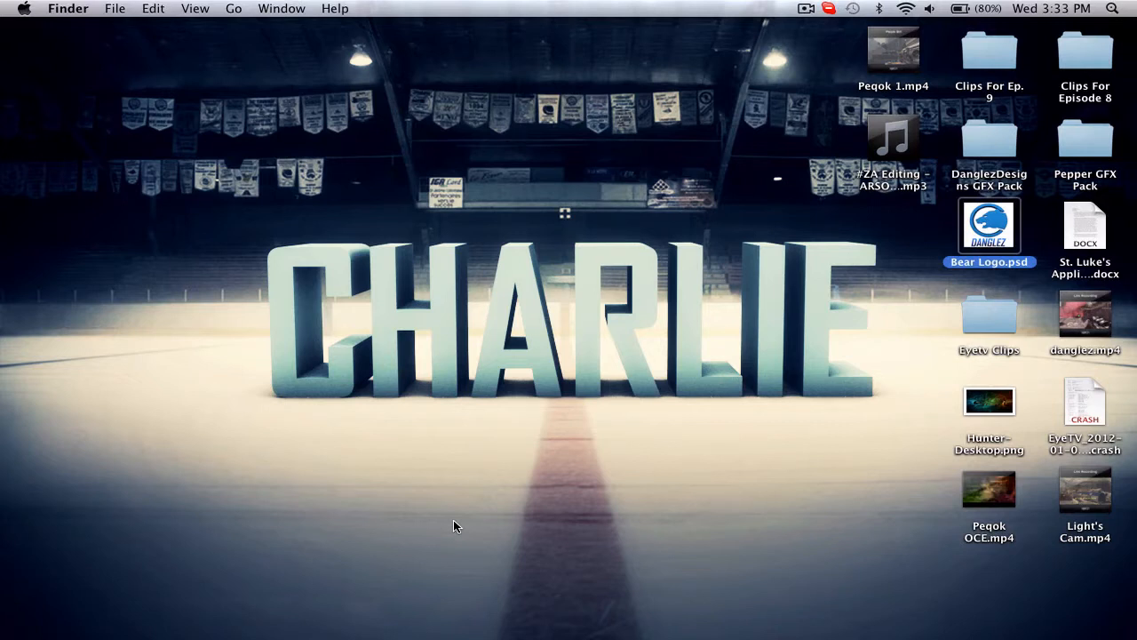
double_click(989, 224)
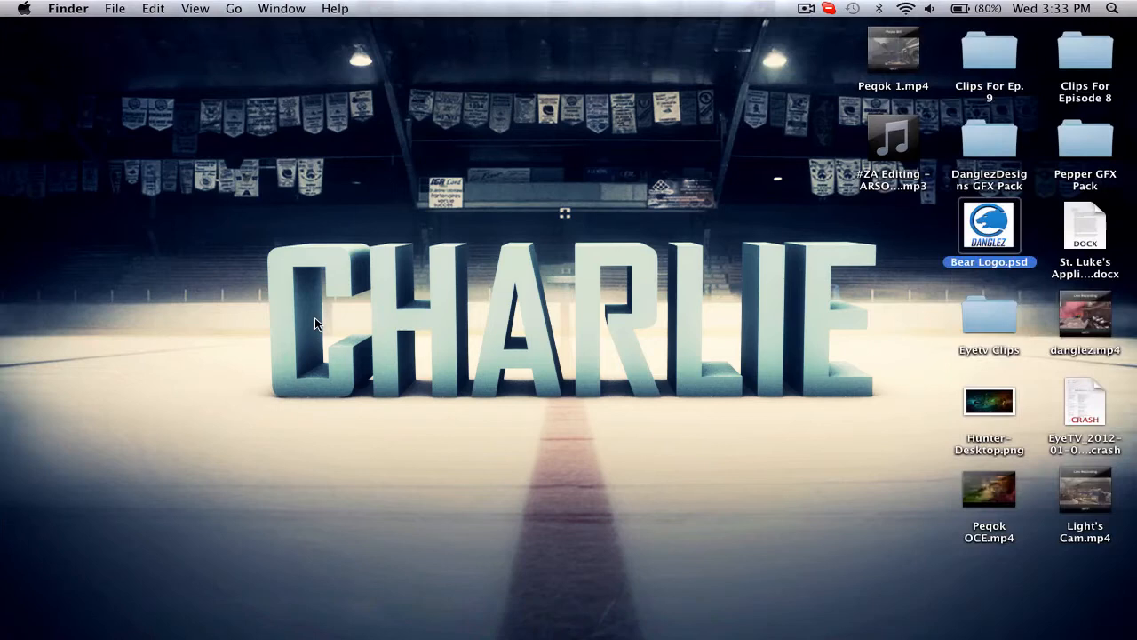
double_click(989, 224)
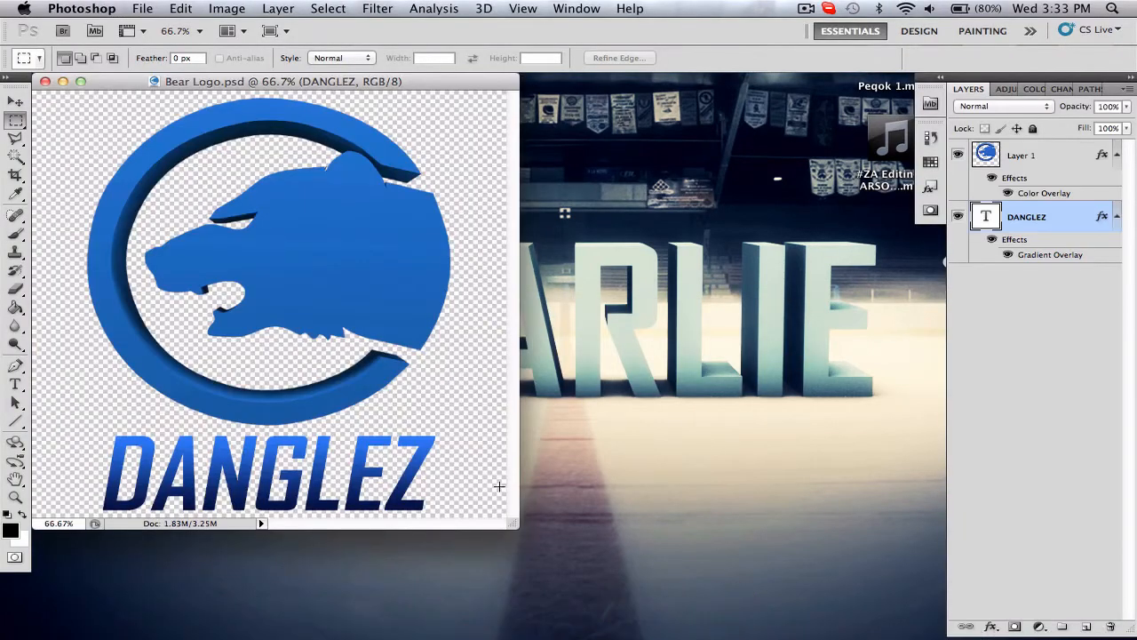
mouse_move(1082, 167)
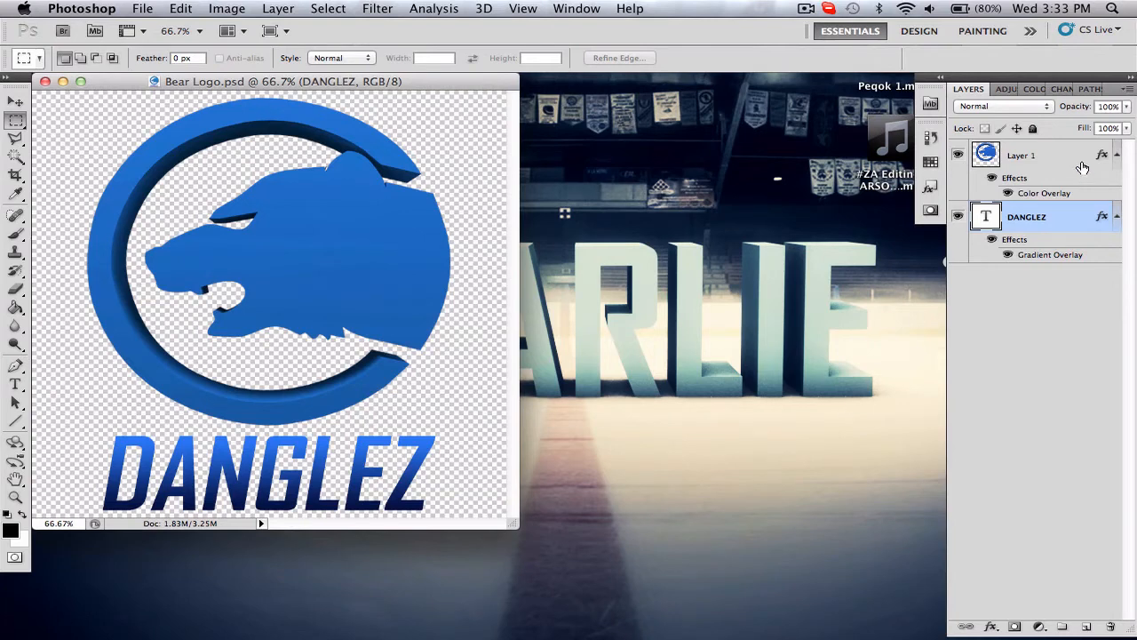
click(1021, 154)
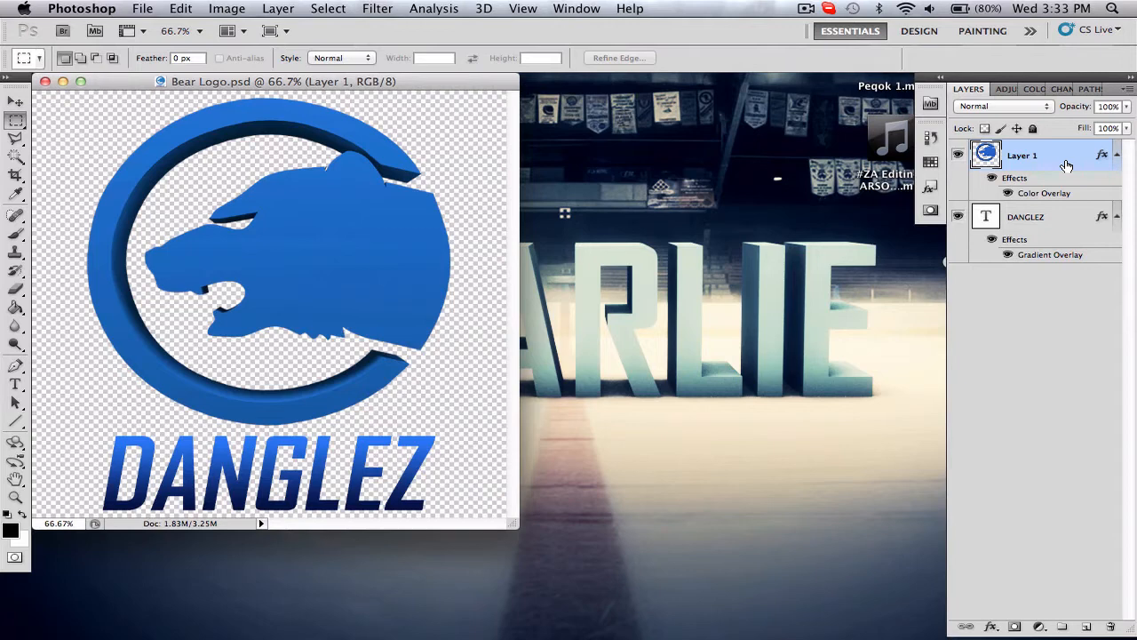
mouse_move(966, 191)
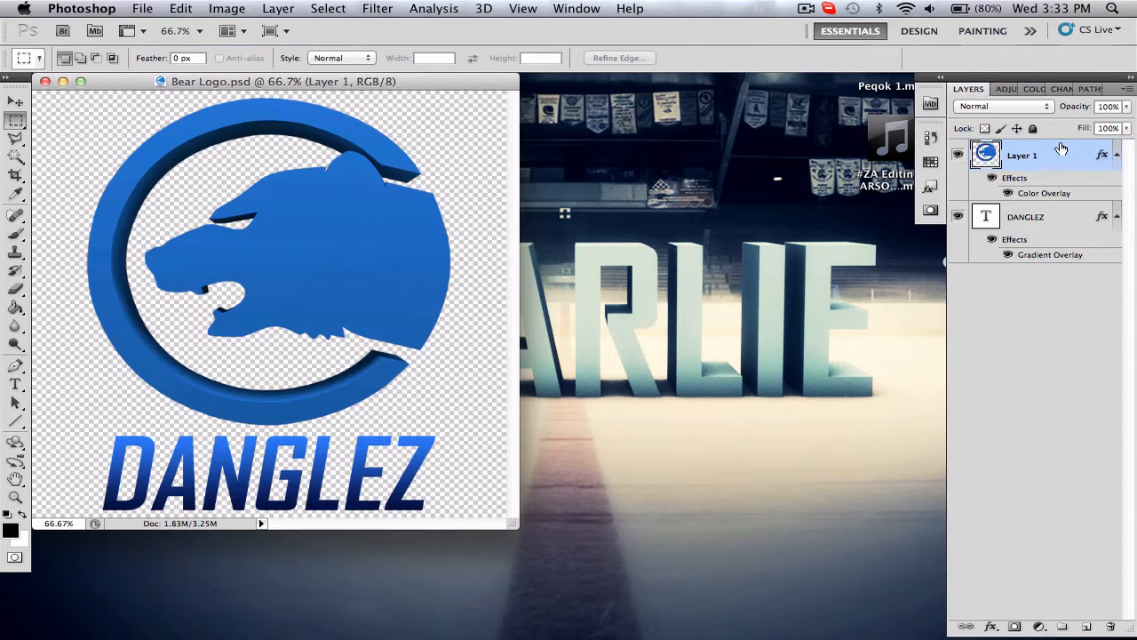
mouse_move(1073, 175)
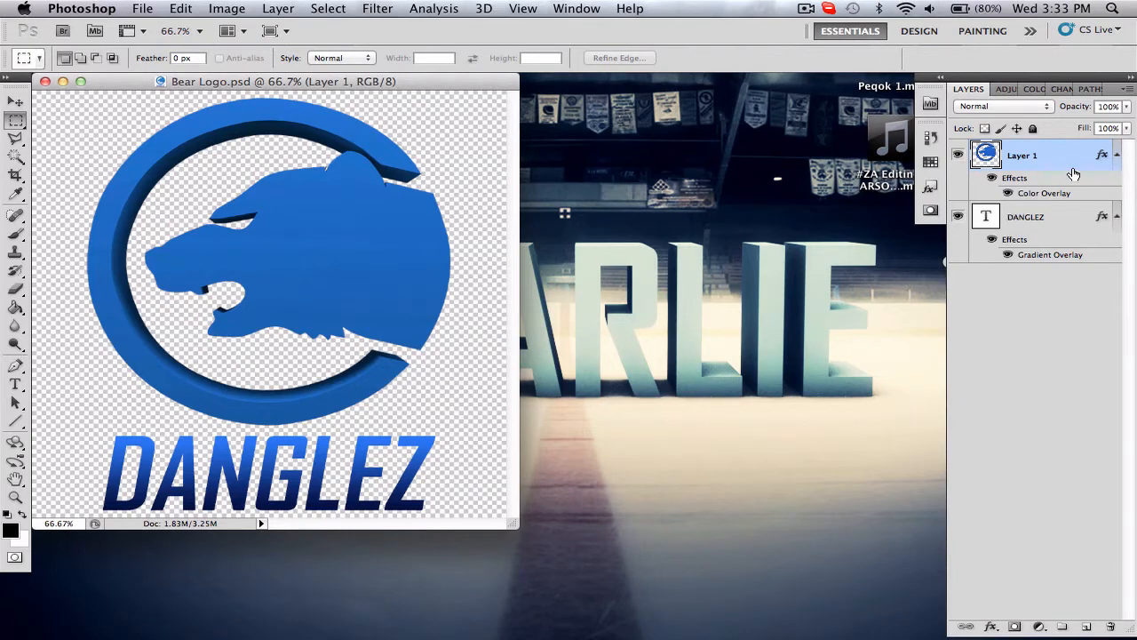
mouse_move(1073, 161)
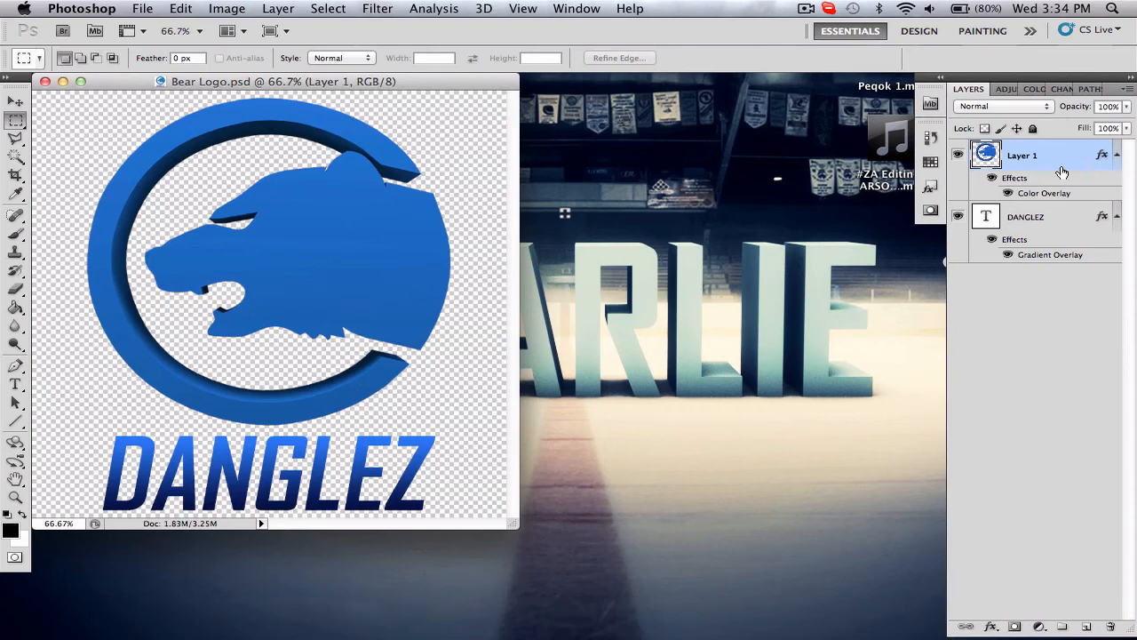
- Change Layer 1's Color Overlay color to dark gray, leaving DANGLEZ blue
double_click(1044, 193)
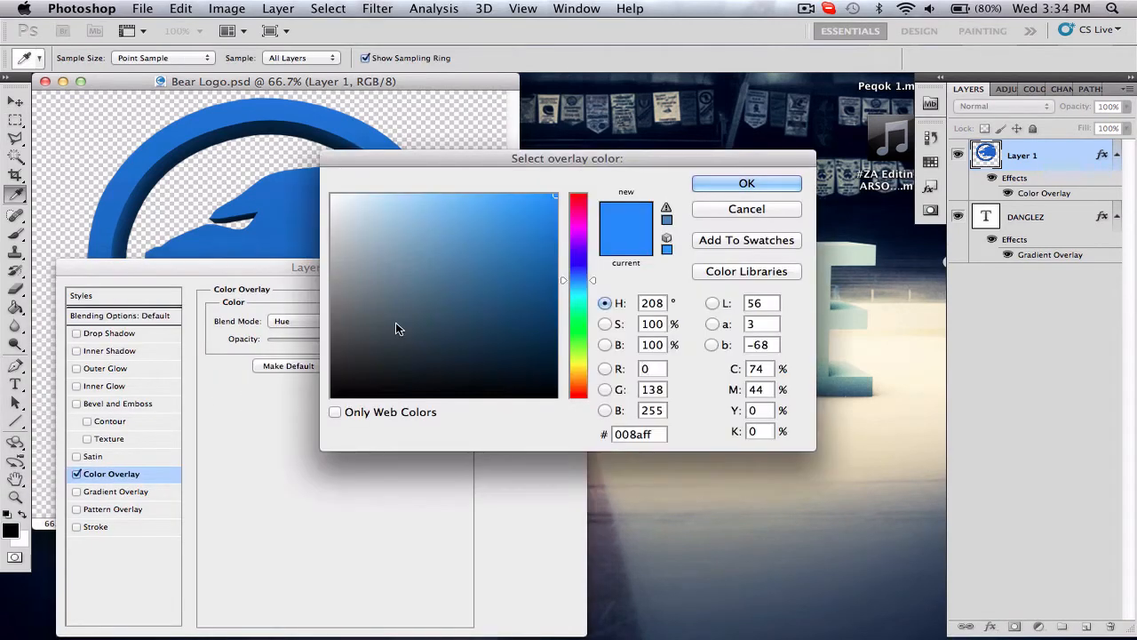
click(578, 202)
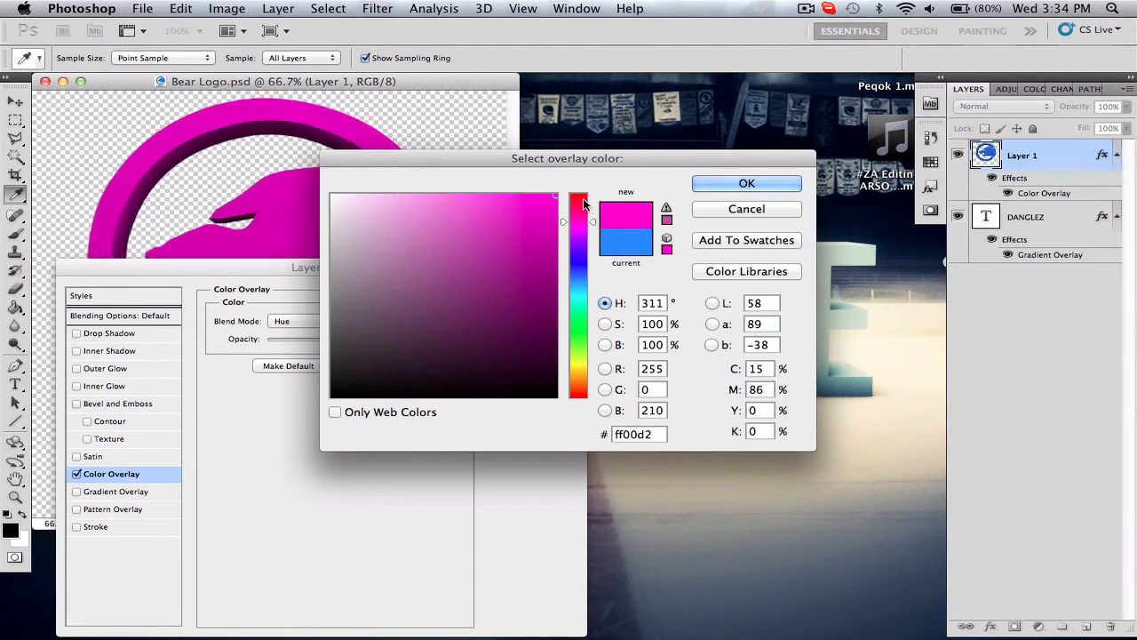
drag(578, 203, 578, 197)
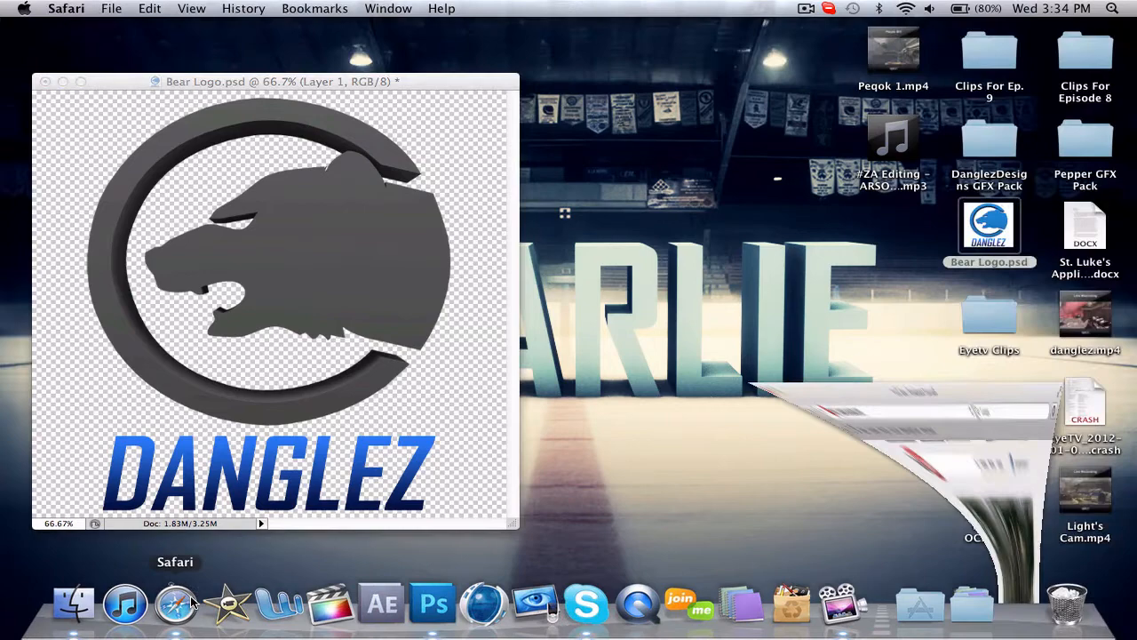
- Launch Safari and scroll the iDangleProductionz YouTube channel page
click(176, 604)
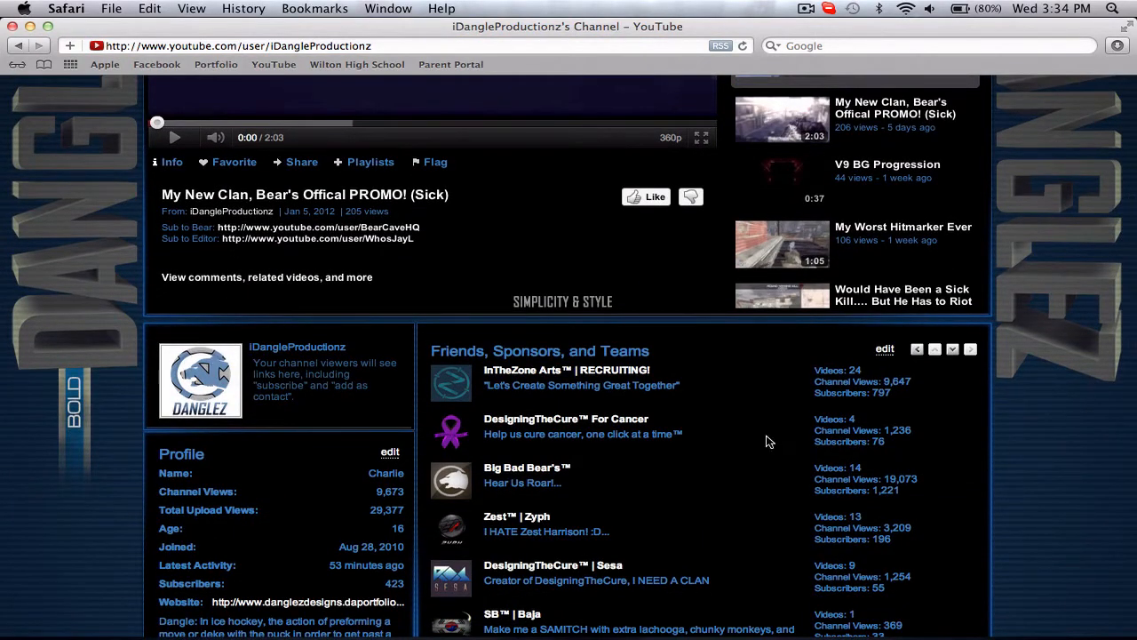
scroll(down, 3)
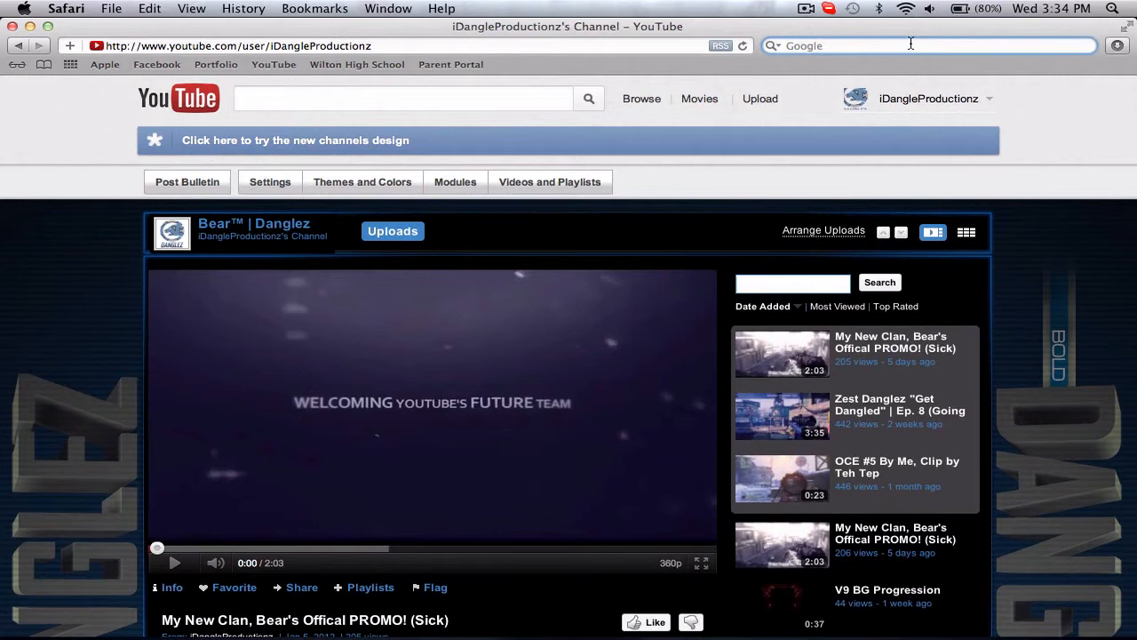
- Search images for 'canadian flag', open the ca.gif result and bring it into the logo document
text(canadian flag)
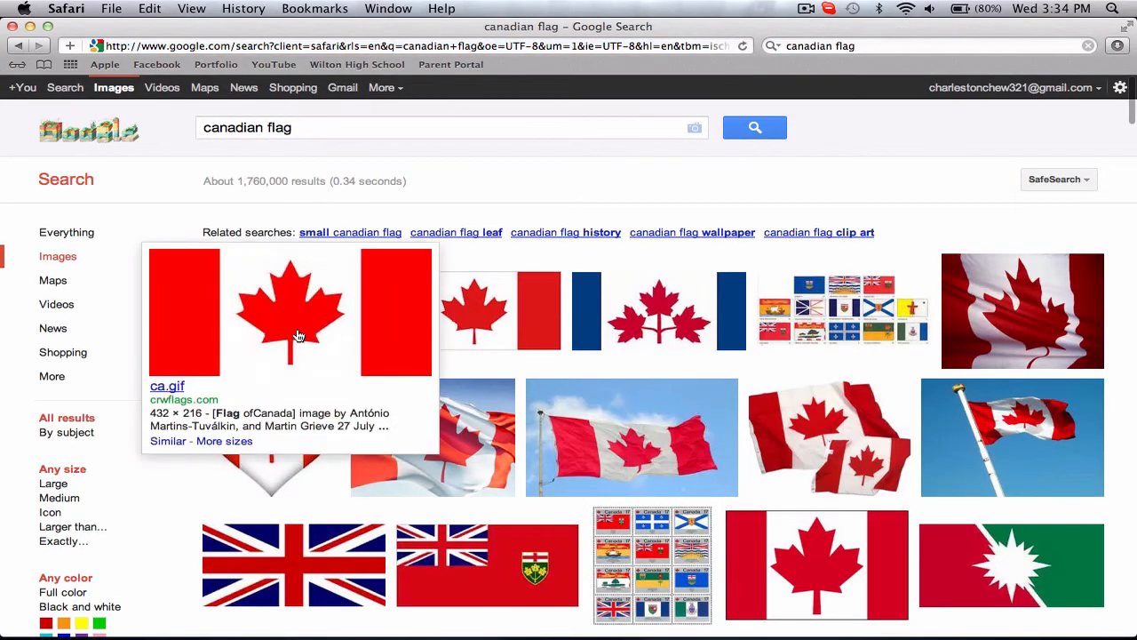
click(288, 311)
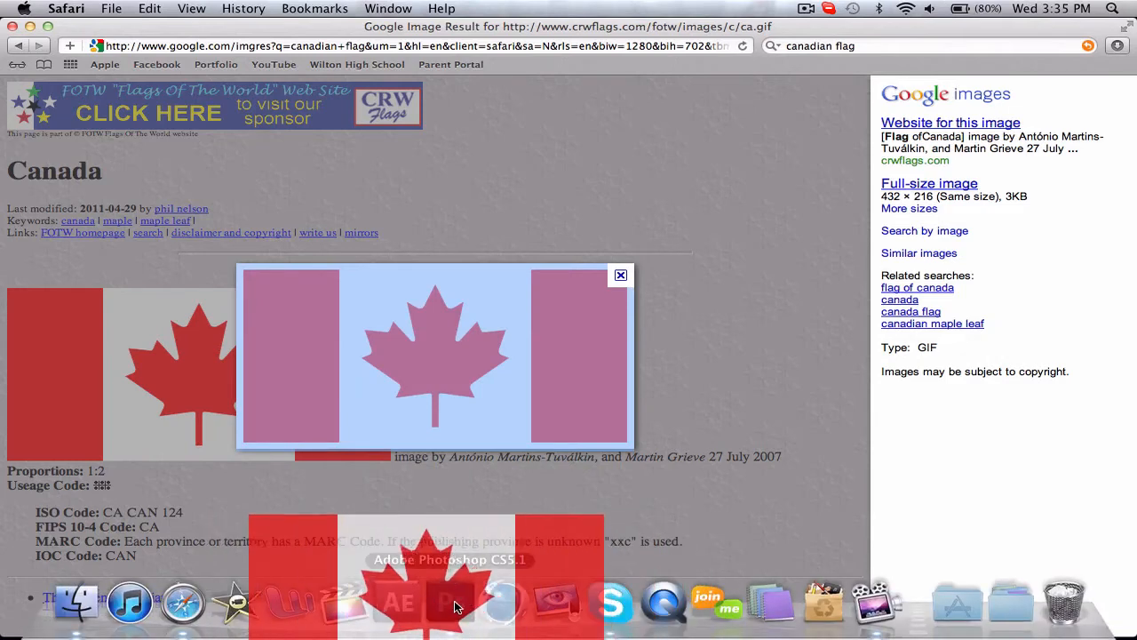
click(435, 604)
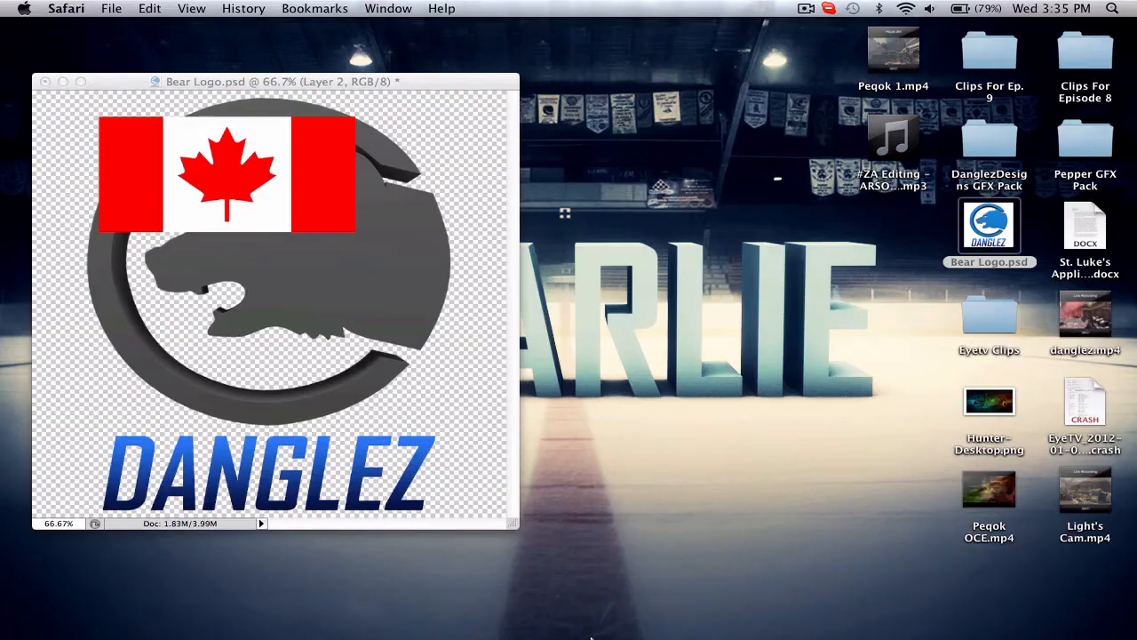
- Free-transform the pasted Canadian flag larger so it covers the whole bear logo
click(988, 224)
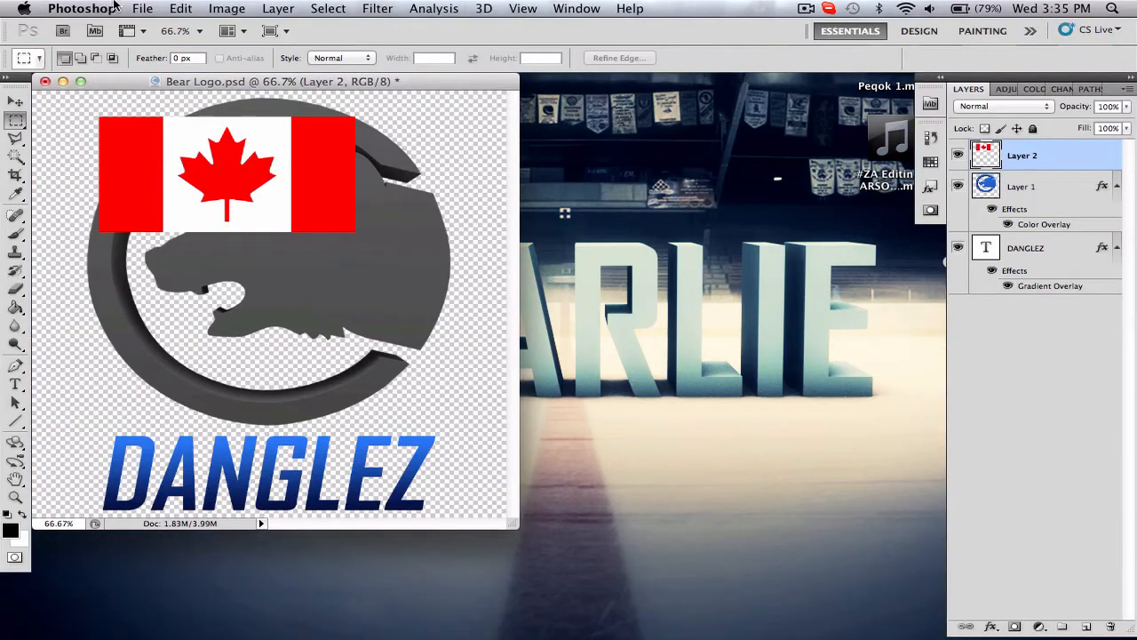
click(180, 8)
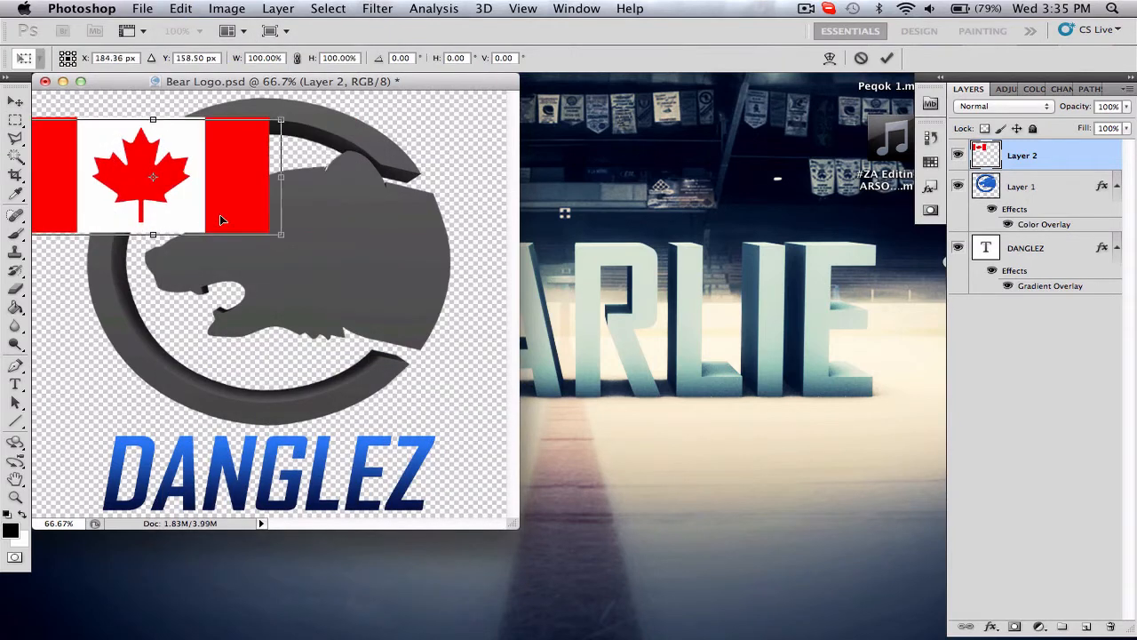
drag(222, 221, 257, 193)
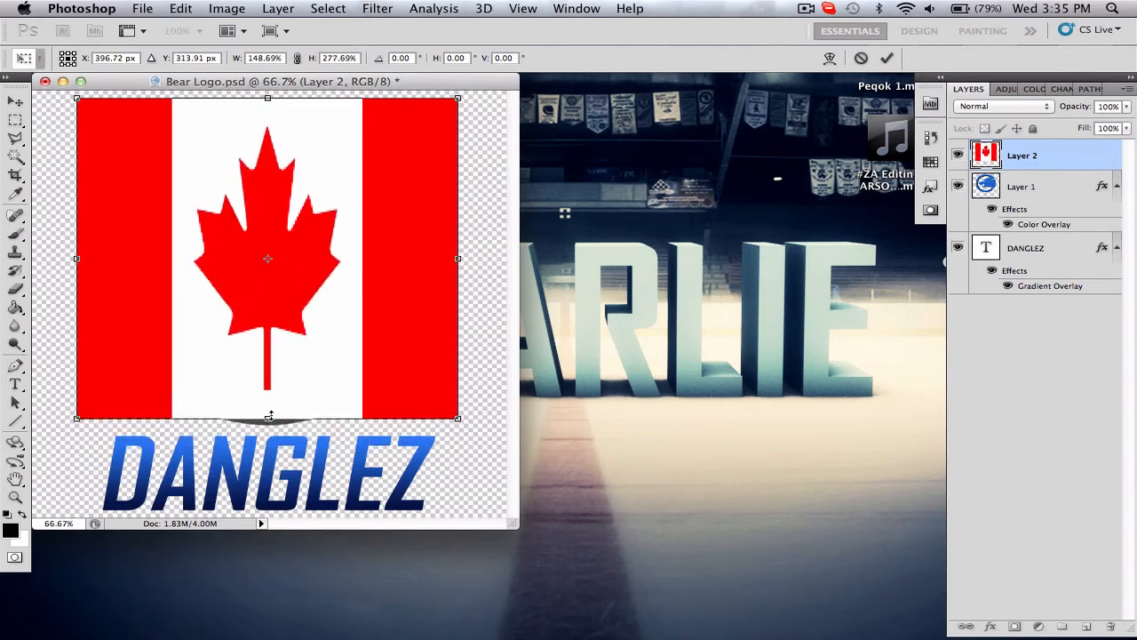
drag(267, 417, 267, 444)
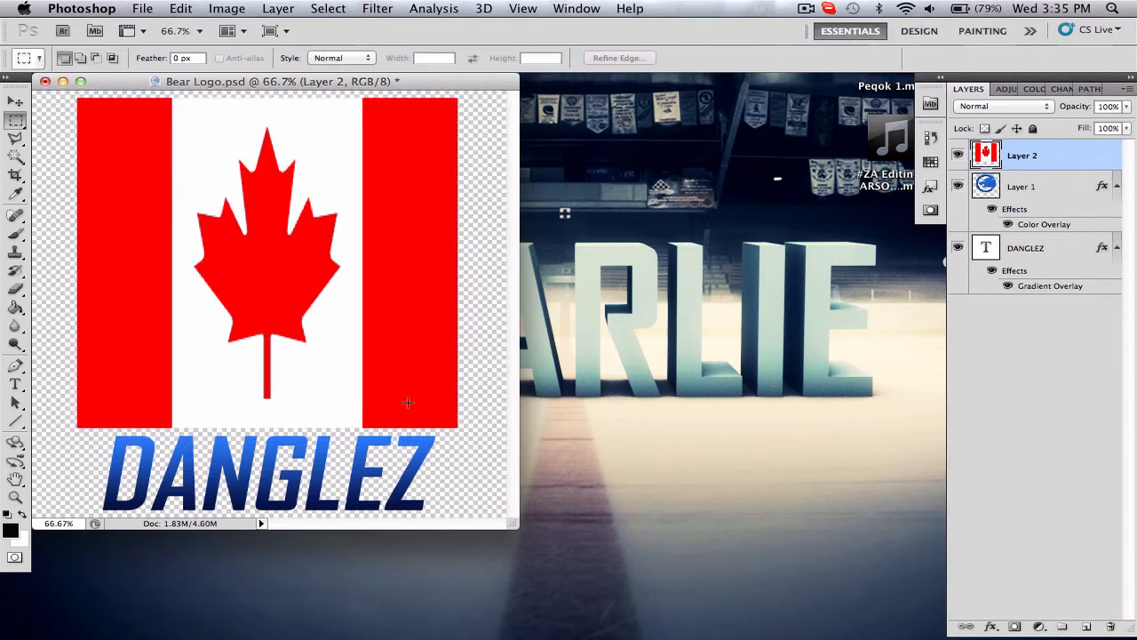
click(1022, 187)
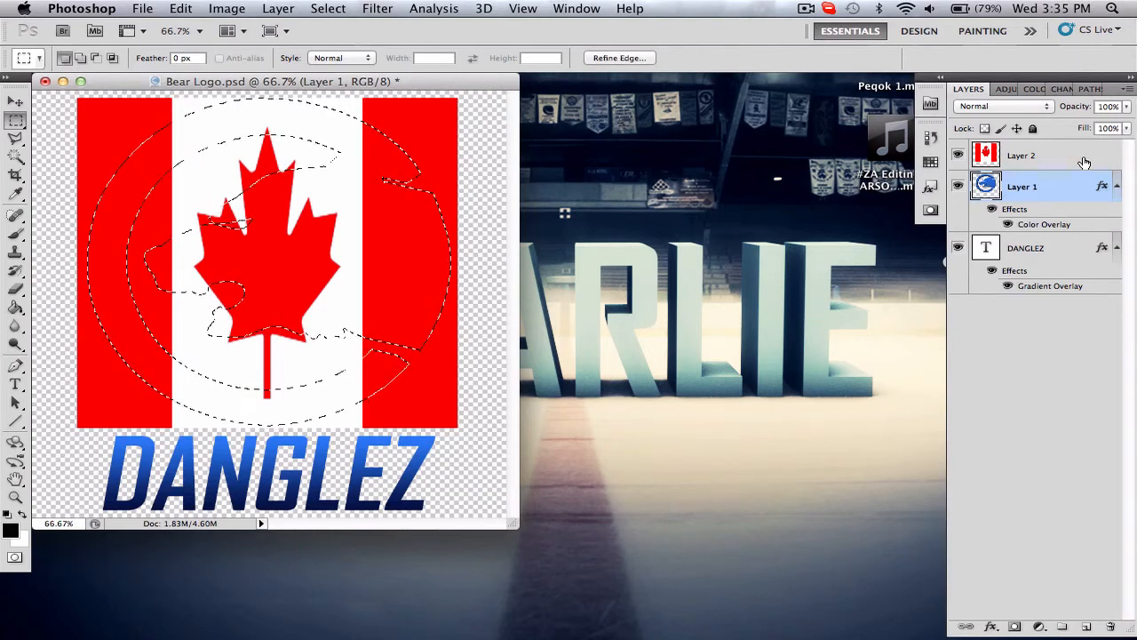
- Select the flag layer, Layer 2, in the Layers panel
click(1022, 155)
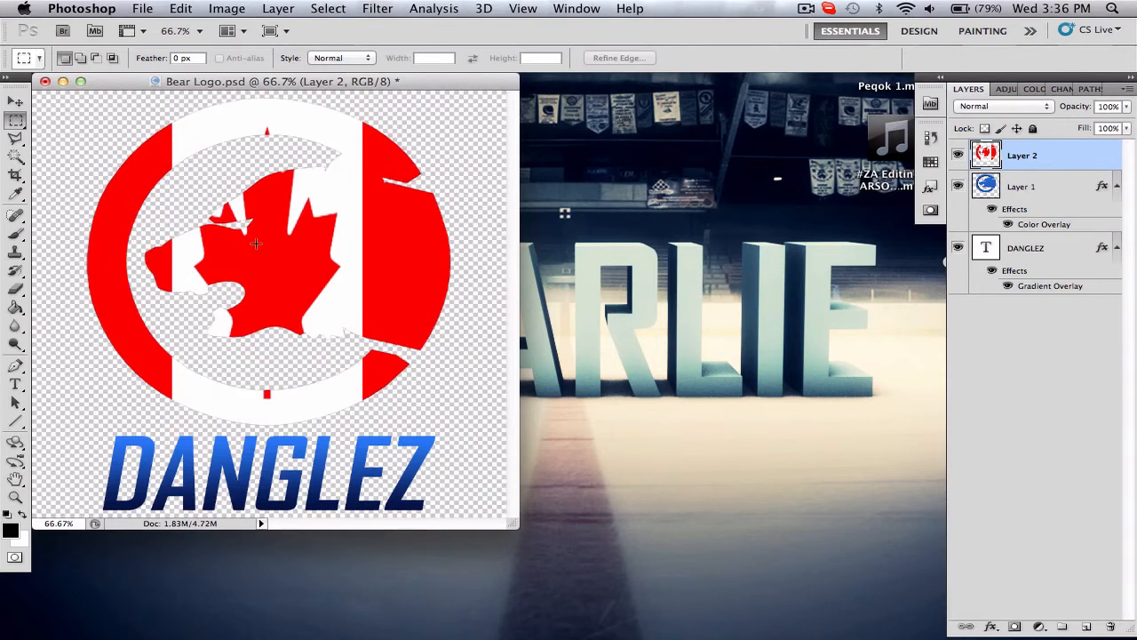
mouse_move(496, 247)
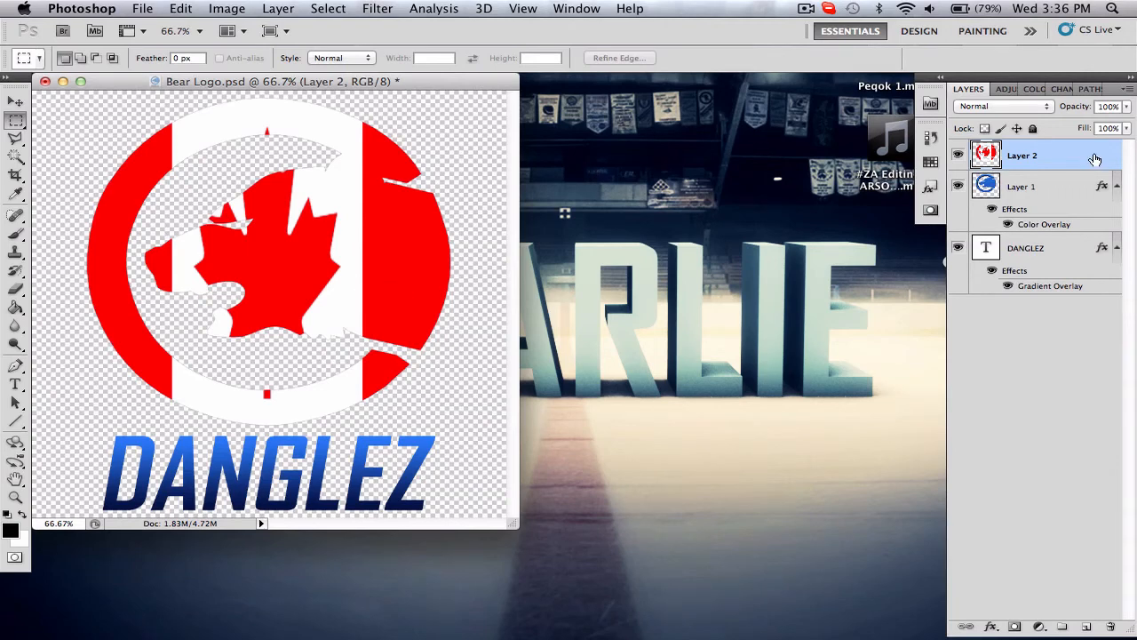
- Lower Layer 2's opacity in its Blending Options so the gray logo shows through
double_click(1021, 155)
text(68)
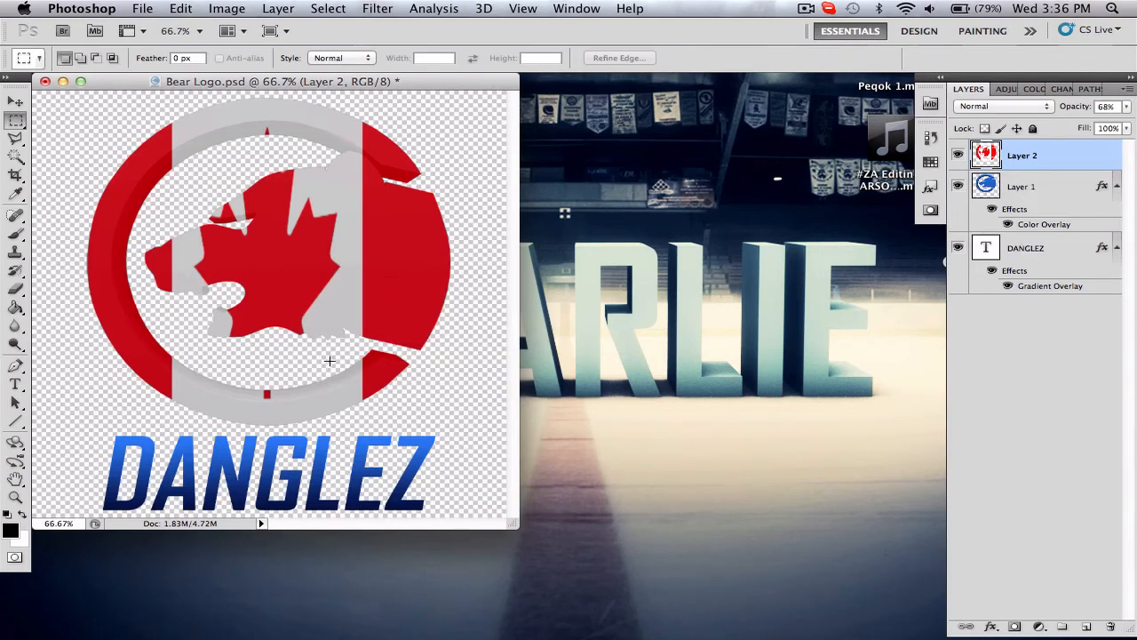
double_click(986, 155)
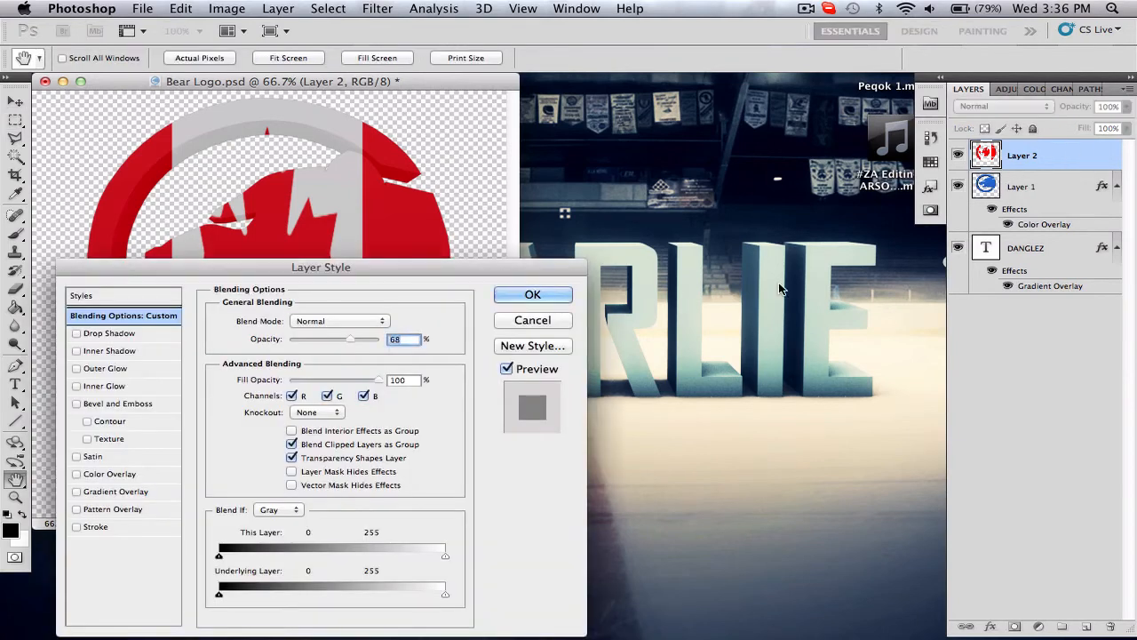
drag(349, 340, 313, 339)
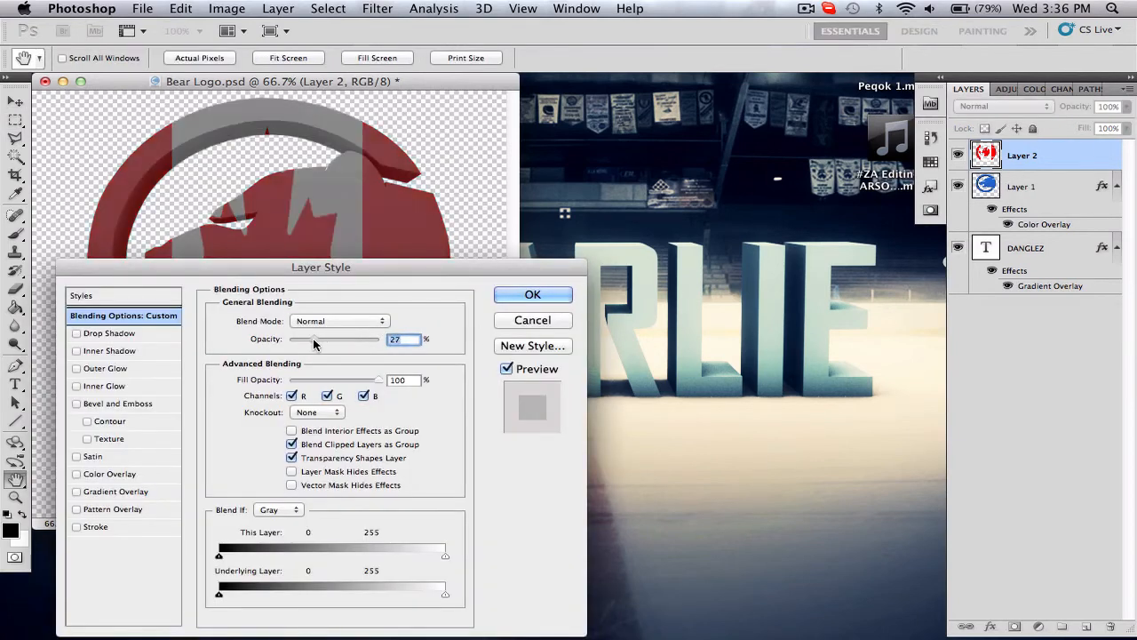
drag(311, 339, 338, 339)
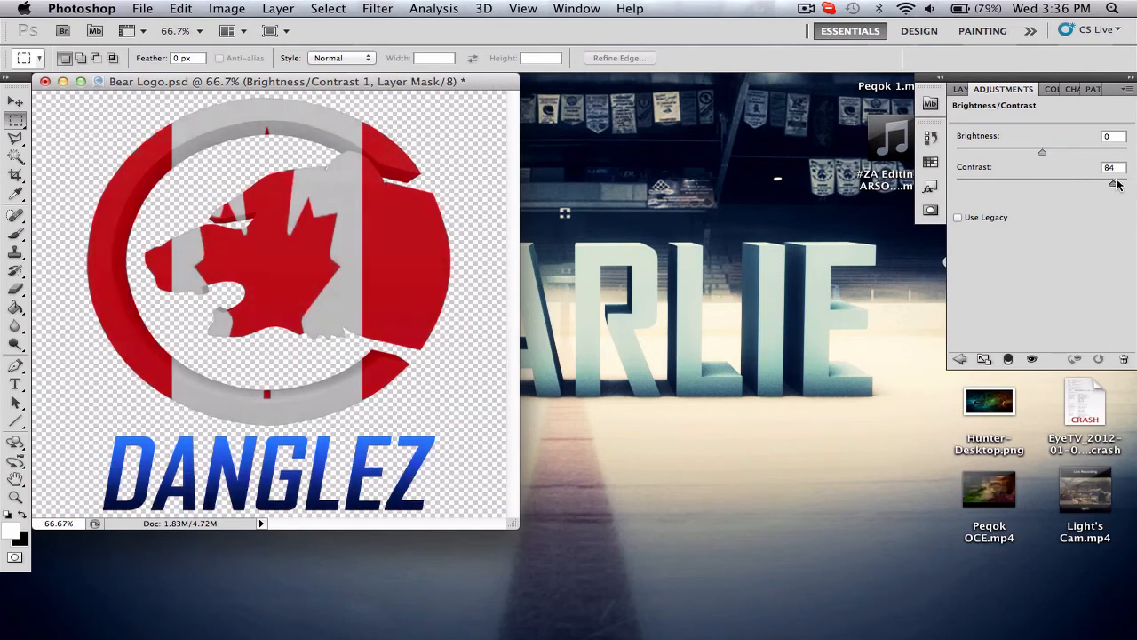
- Set the Brightness/Contrast adjustment to contrast 100 and brightness 4
drag(1115, 182, 1127, 182)
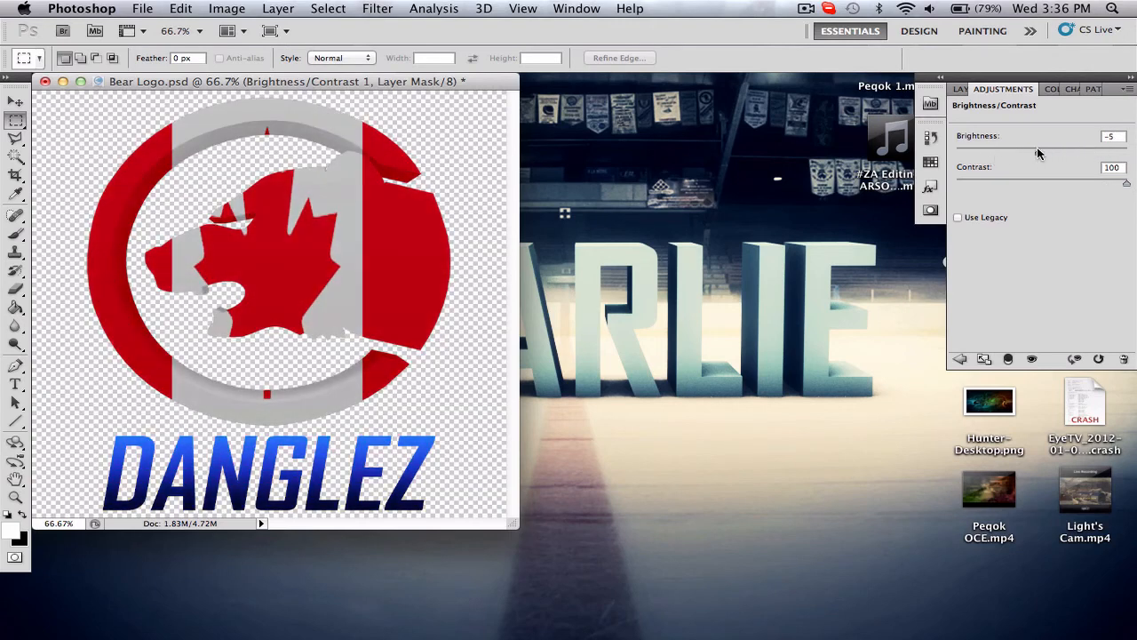
drag(1035, 151, 1045, 151)
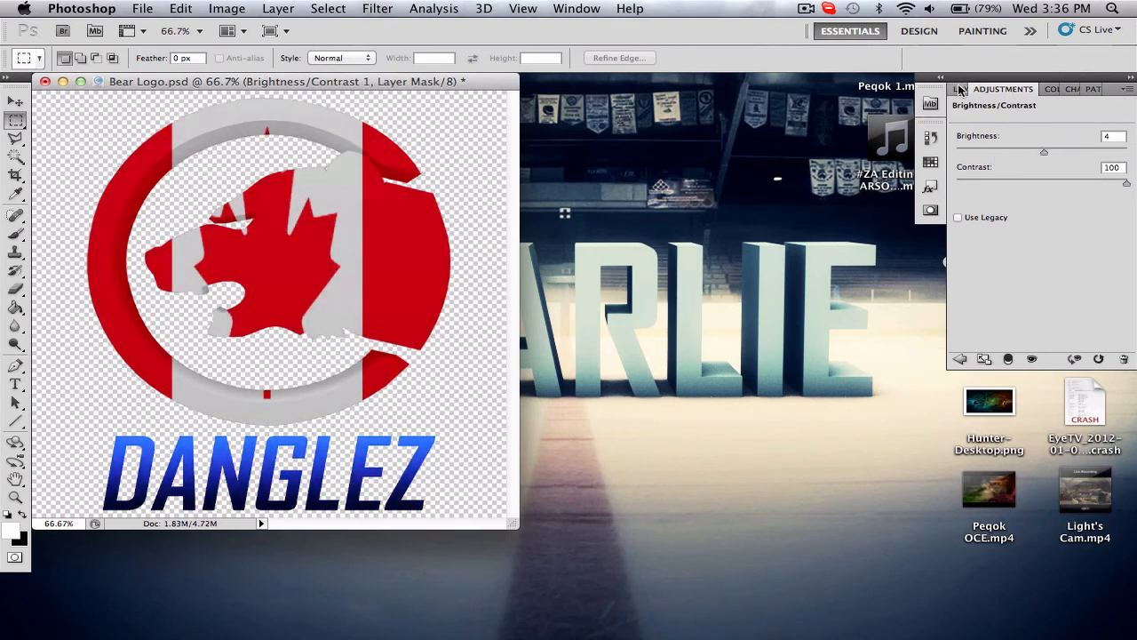
click(967, 88)
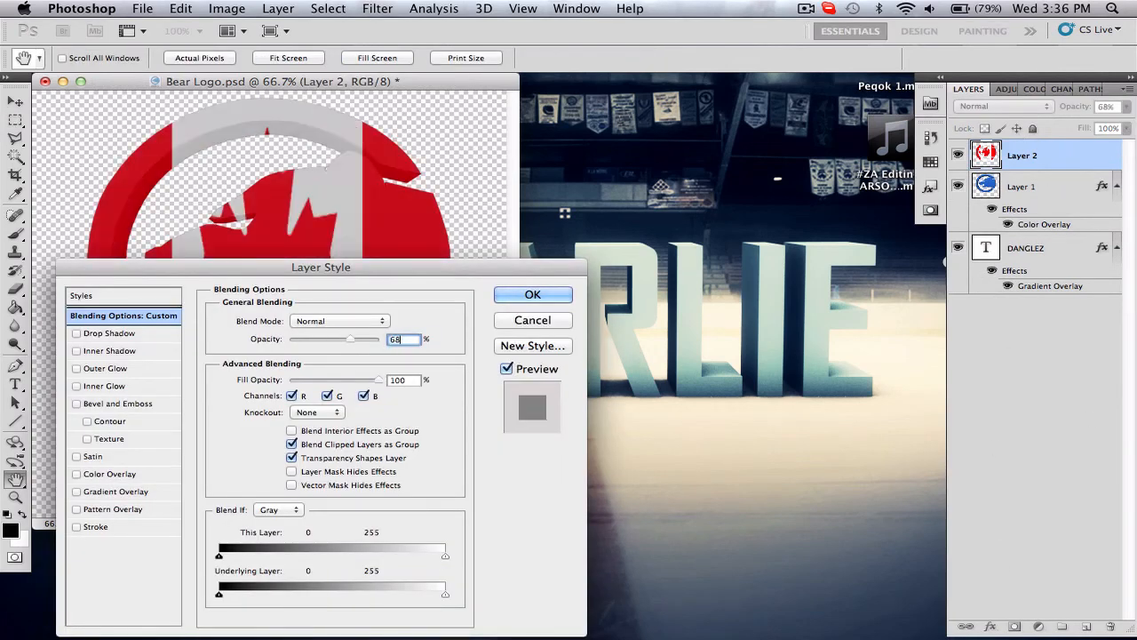
- Confirm the flag layer's 68% opacity in the Layer Style dialog
click(532, 294)
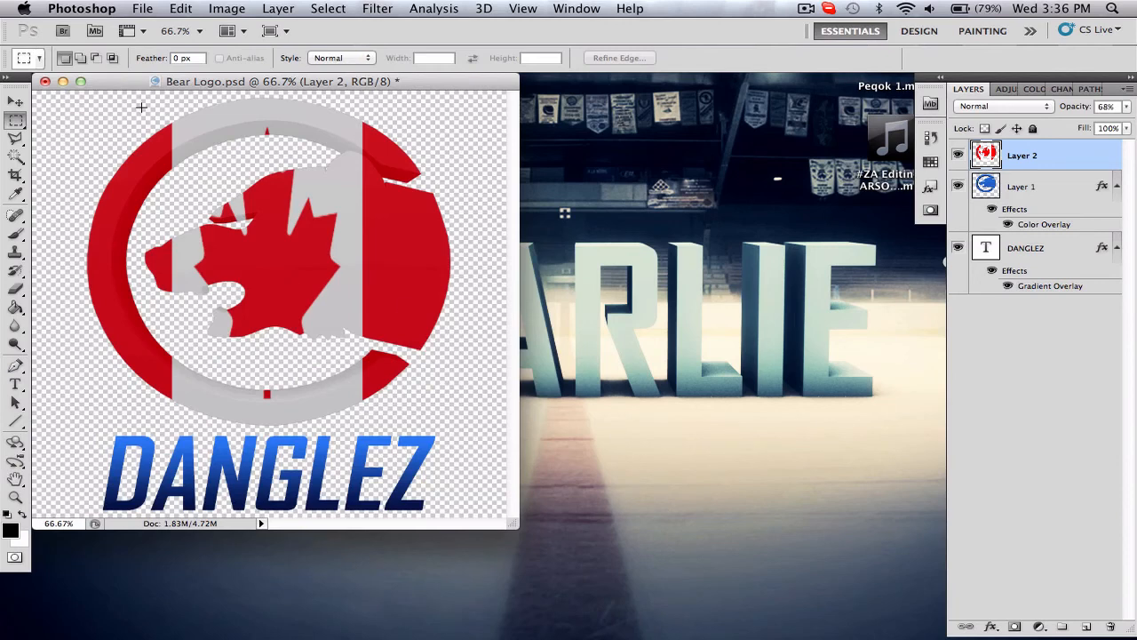
mouse_move(44, 80)
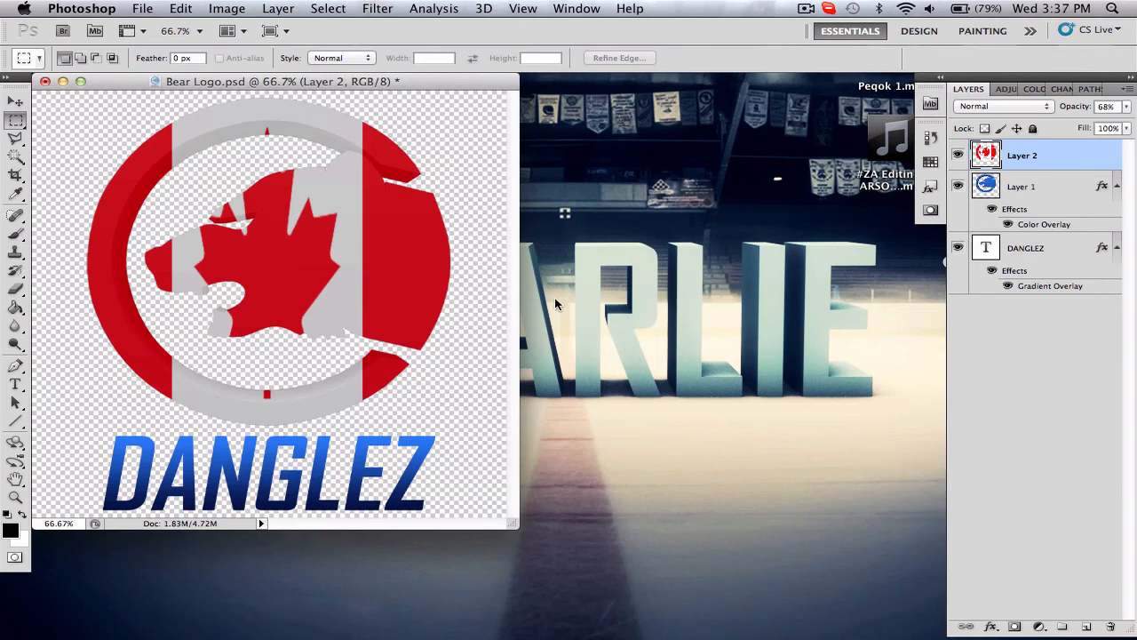
mouse_move(350, 271)
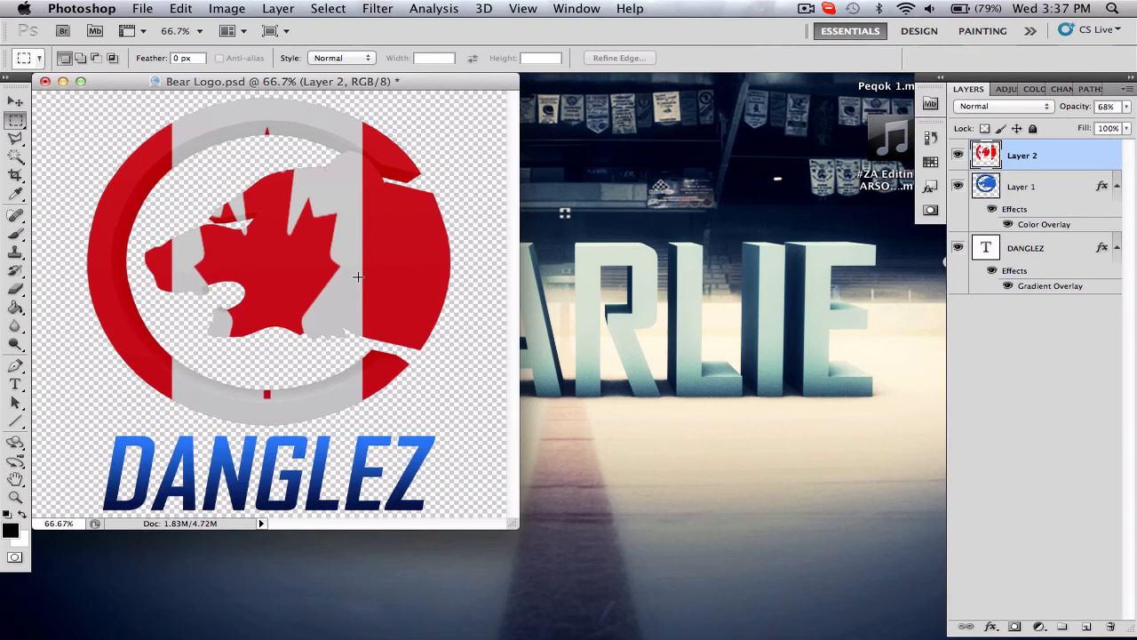
mouse_move(305, 223)
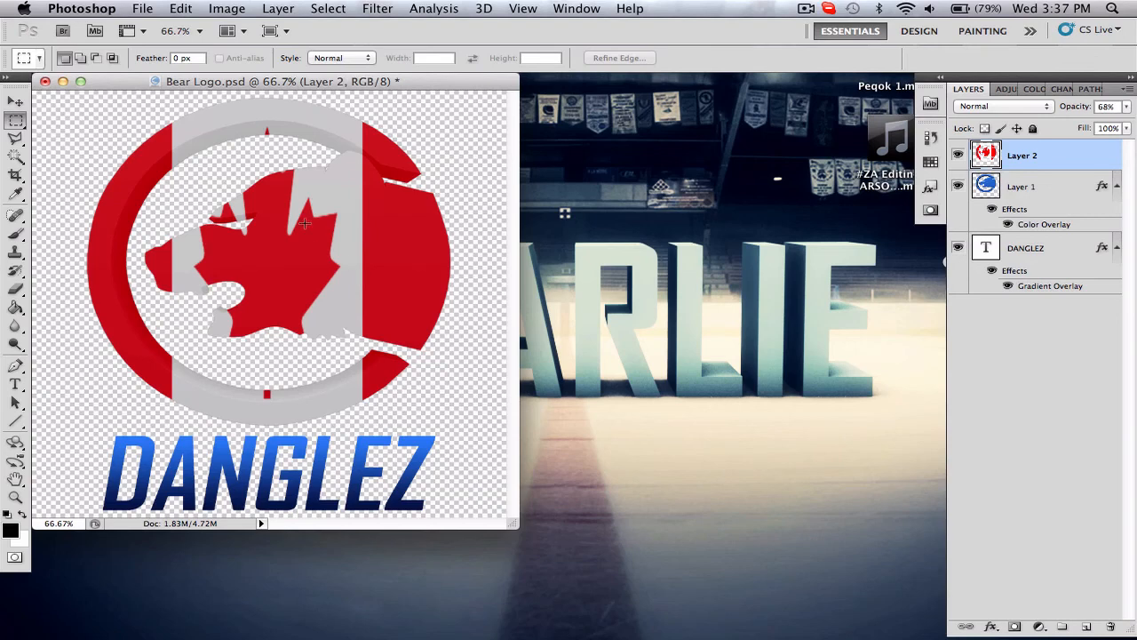
mouse_move(504, 635)
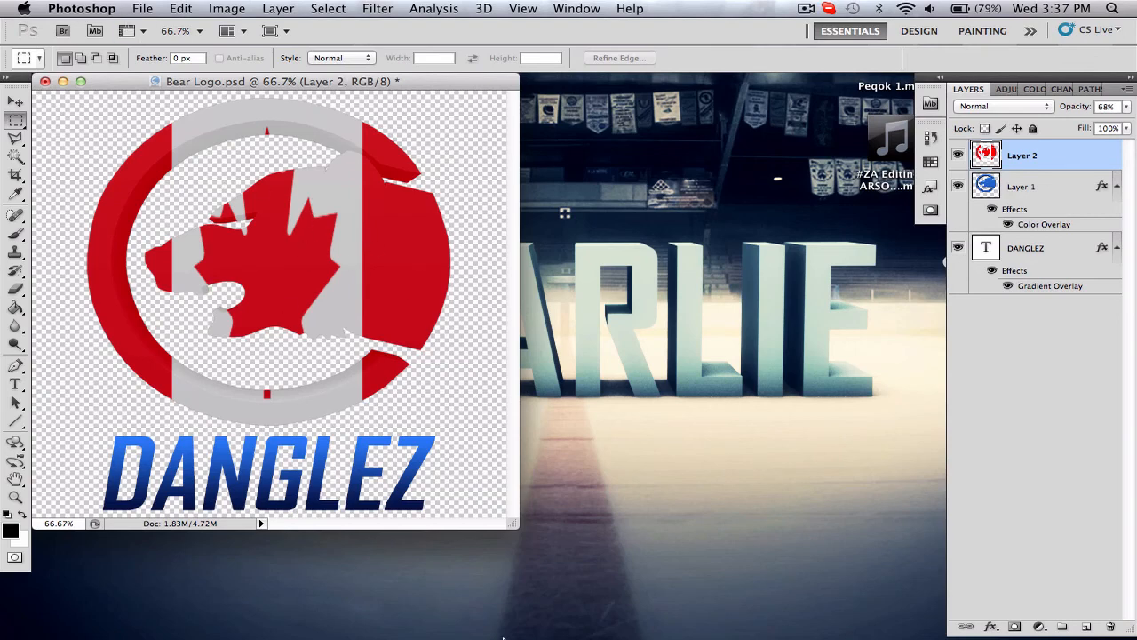
mouse_move(693, 528)
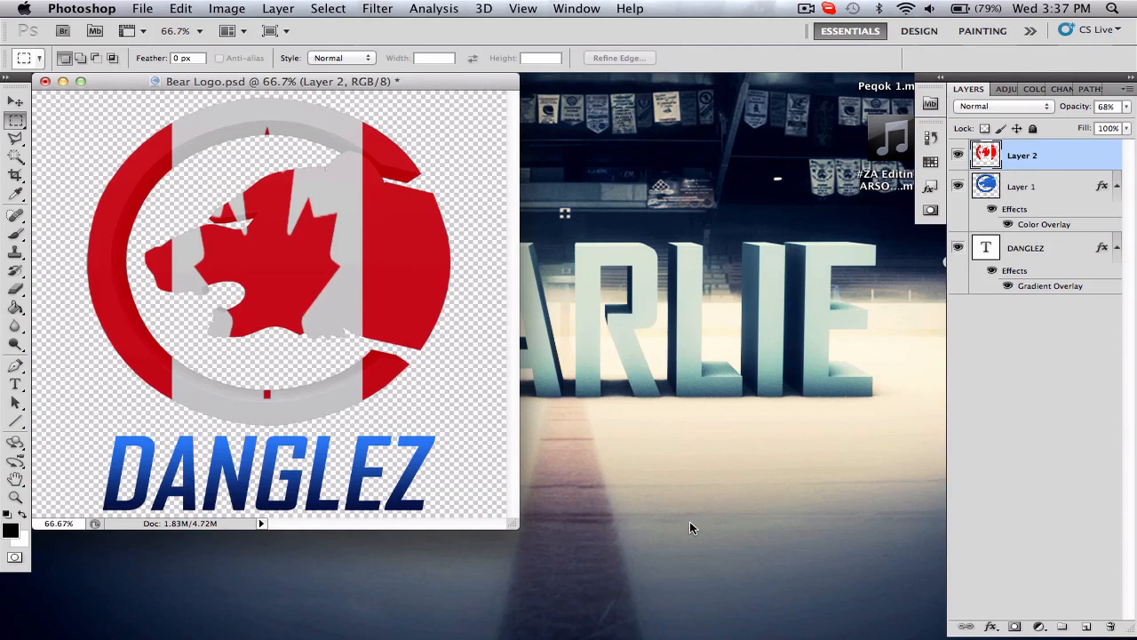